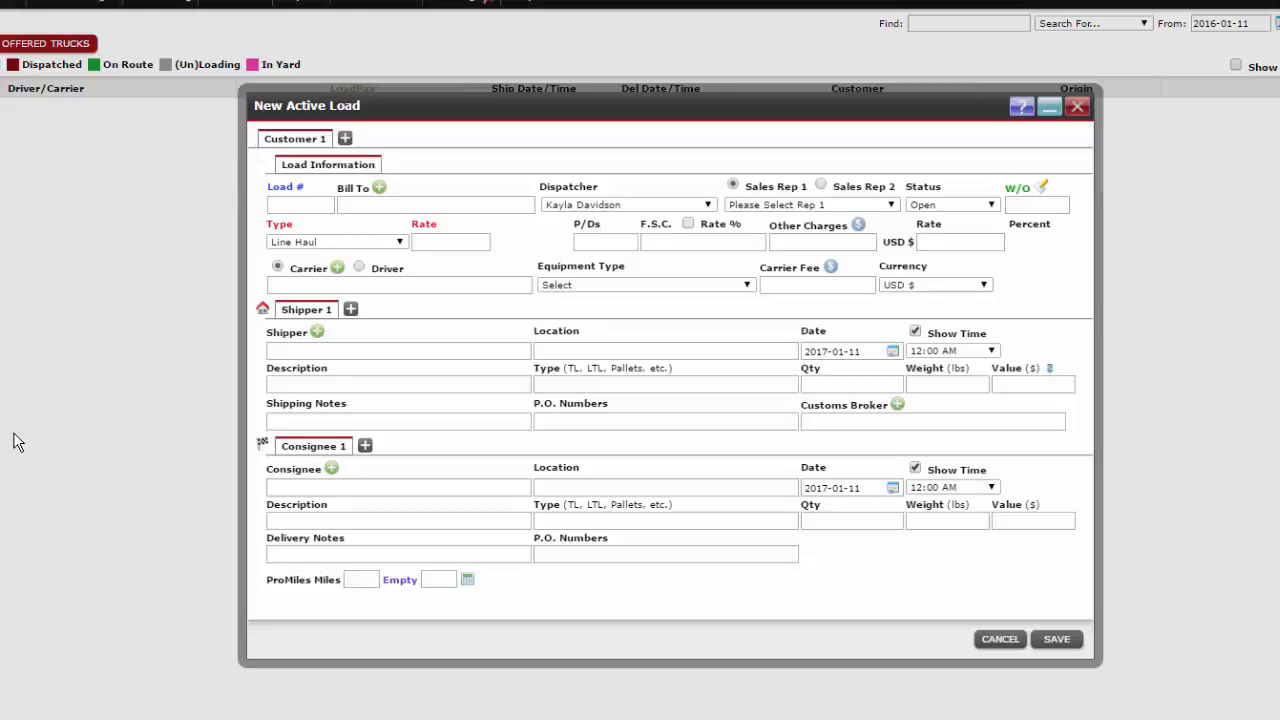
- Add a new Bill To customer with name, billing address and telephone, and save the record
{"action": "left_click", "coordinate": [299, 204]}
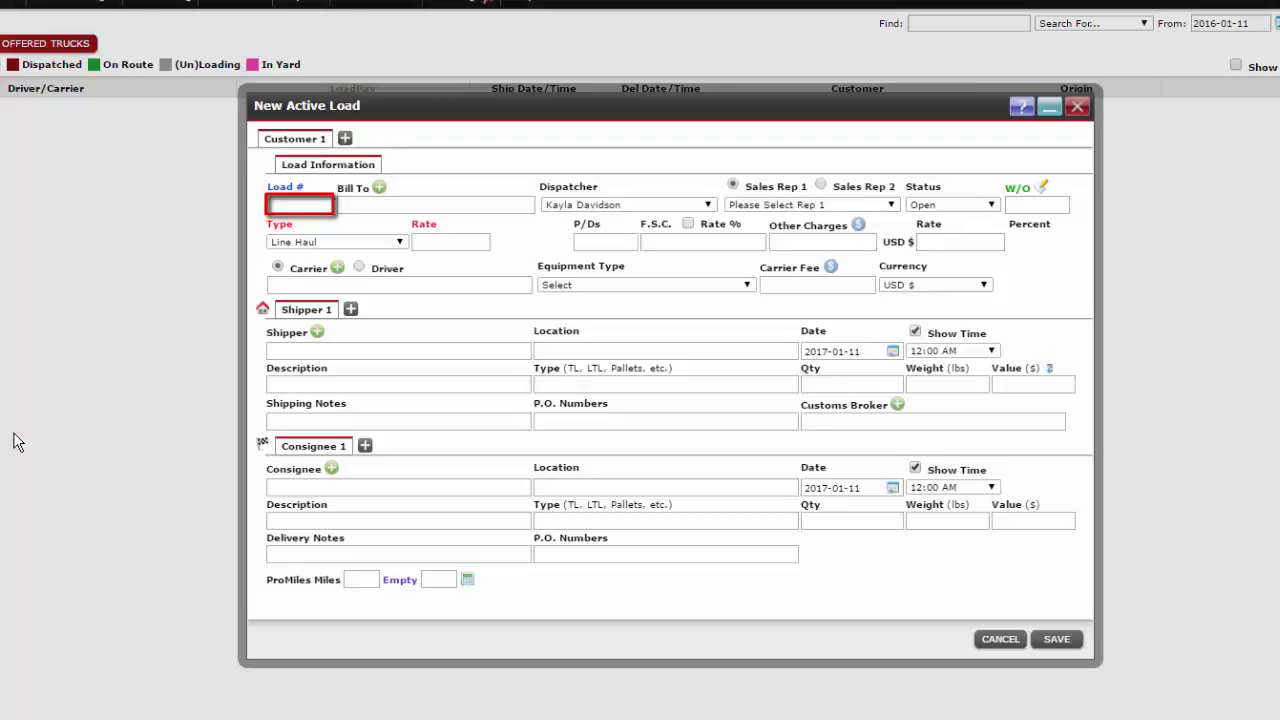
{"action": "left_click", "coordinate": [433, 204]}
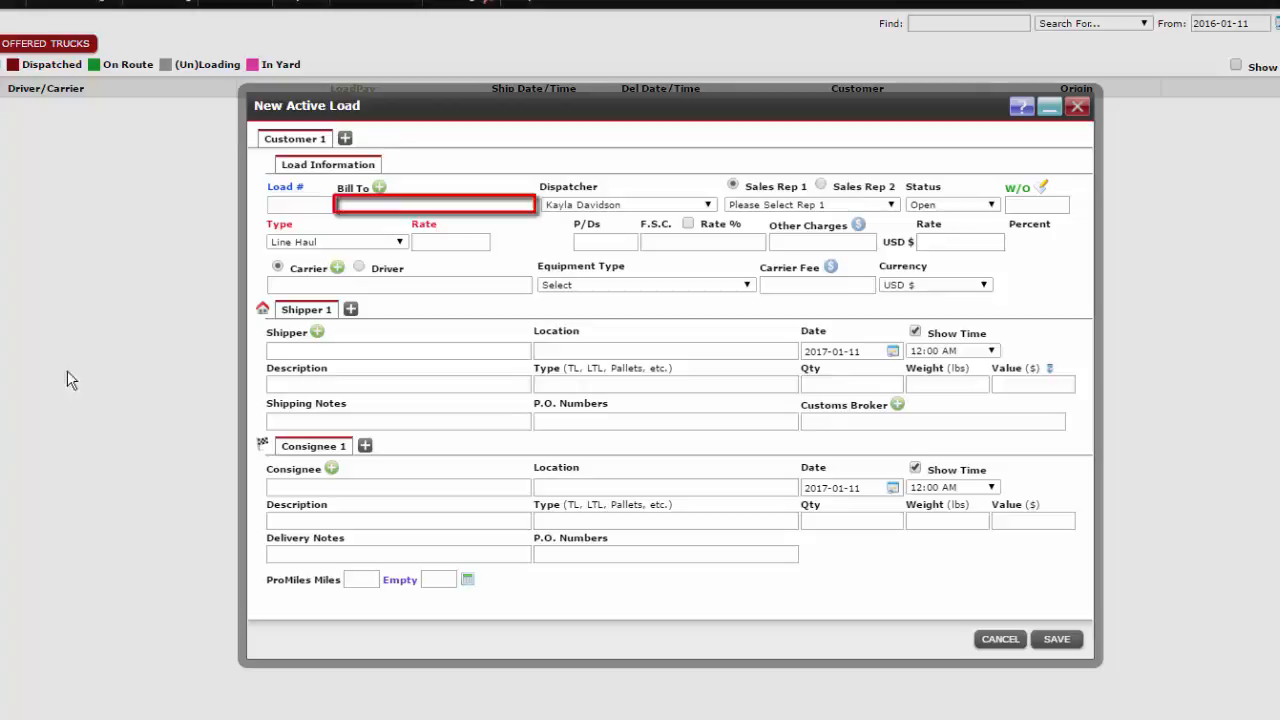
{"action": "mouse_move", "coordinate": [407, 204]}
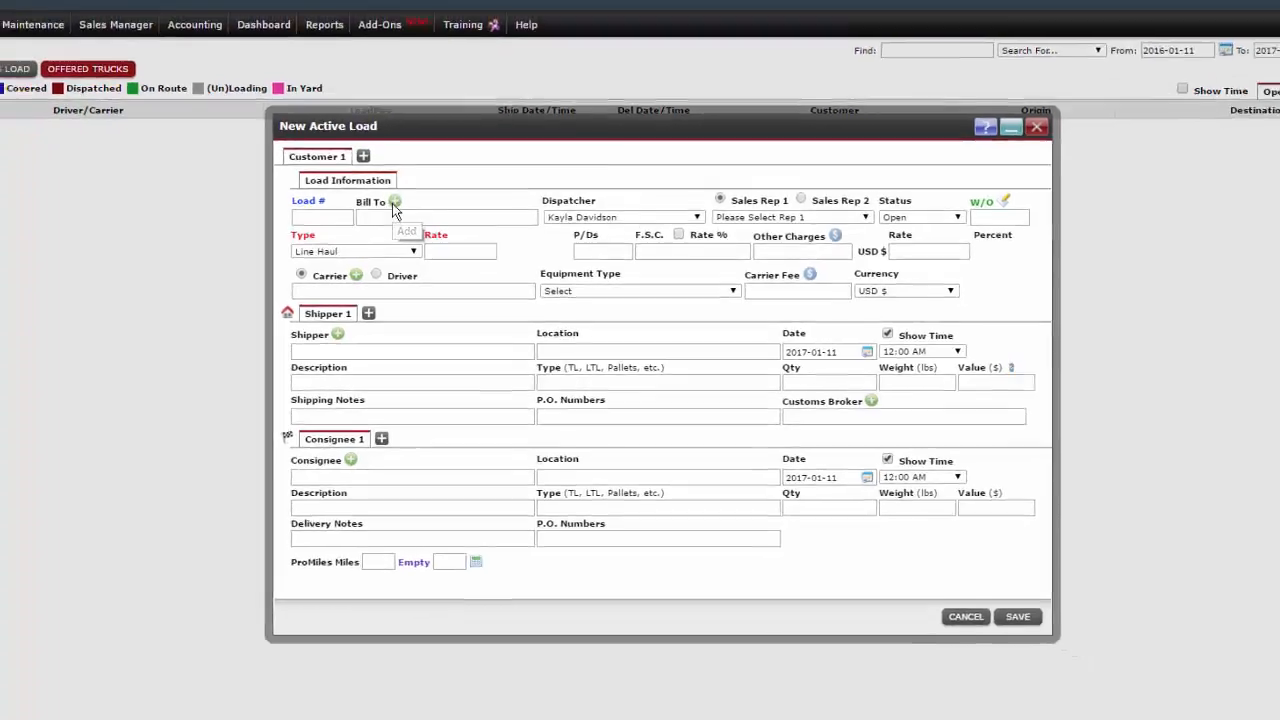
{"action": "left_click", "coordinate": [396, 202]}
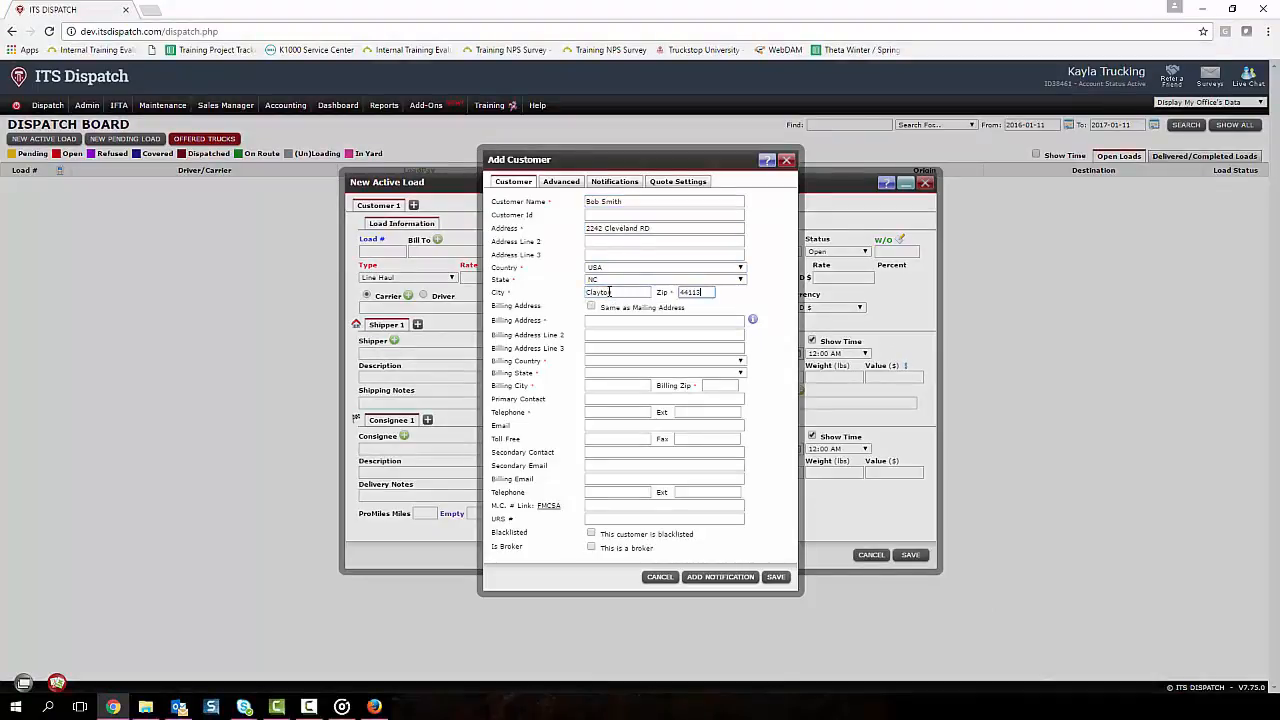
{"action": "left_click", "coordinate": [591, 307]}
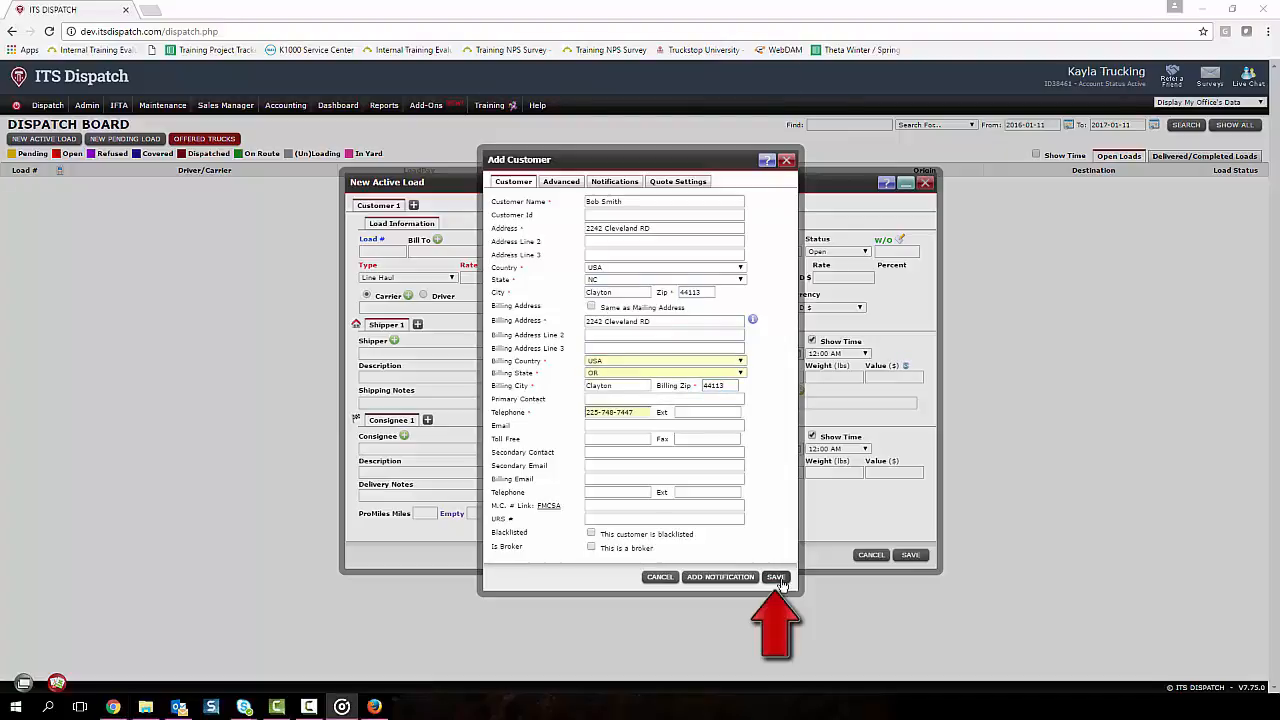
{"action": "left_click", "coordinate": [776, 577]}
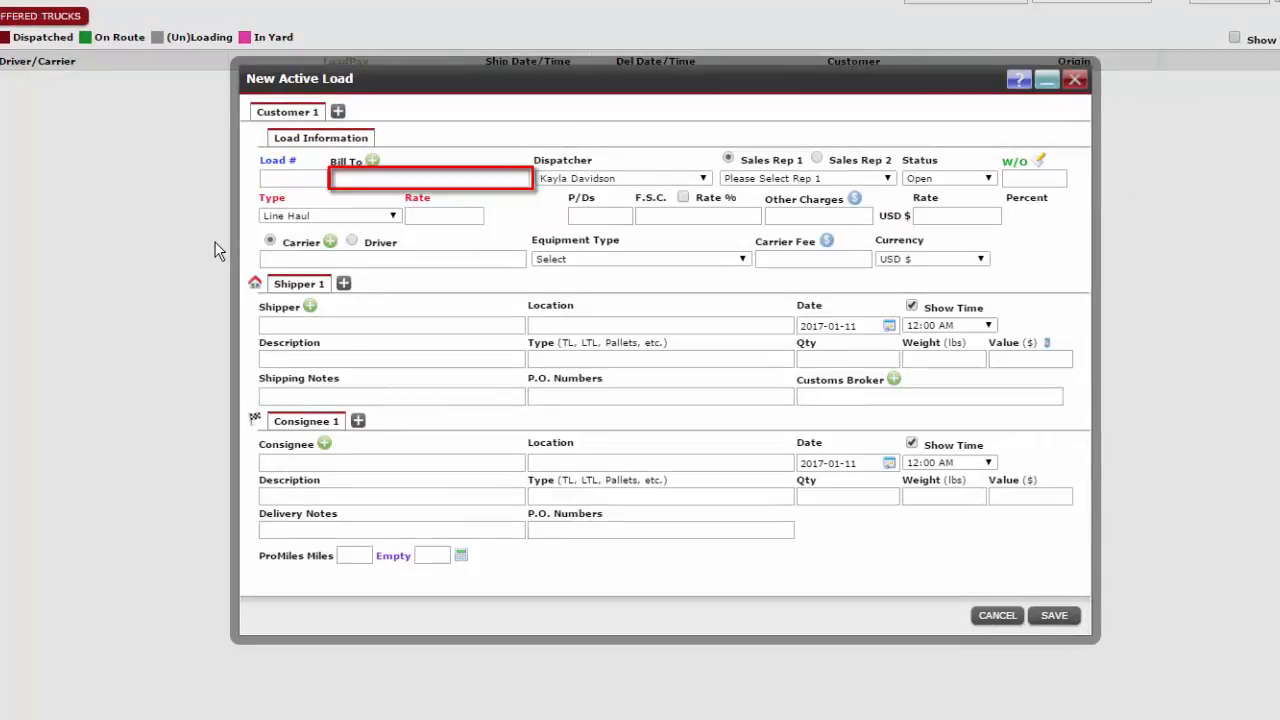
- Set the load's Bill To customer to Bob Smith from the matching suggestion
{"action": "left_click", "coordinate": [430, 178]}
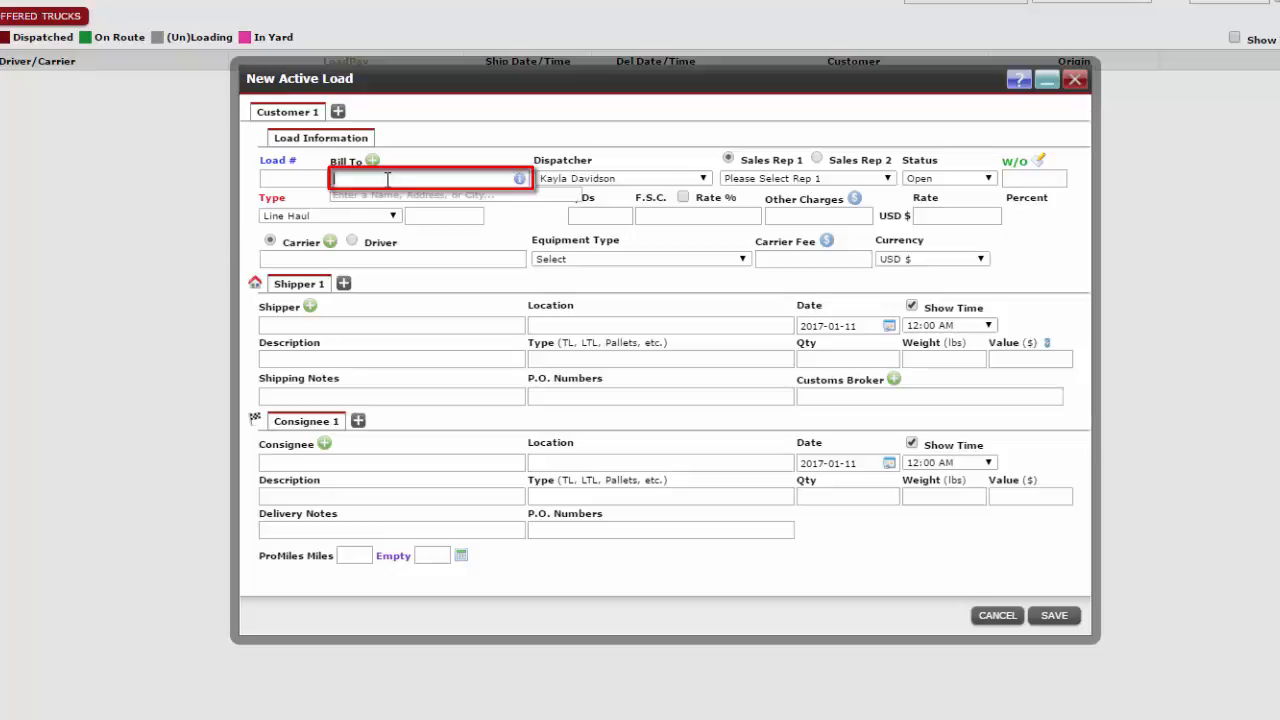
{"action": "type", "text": "bo"}
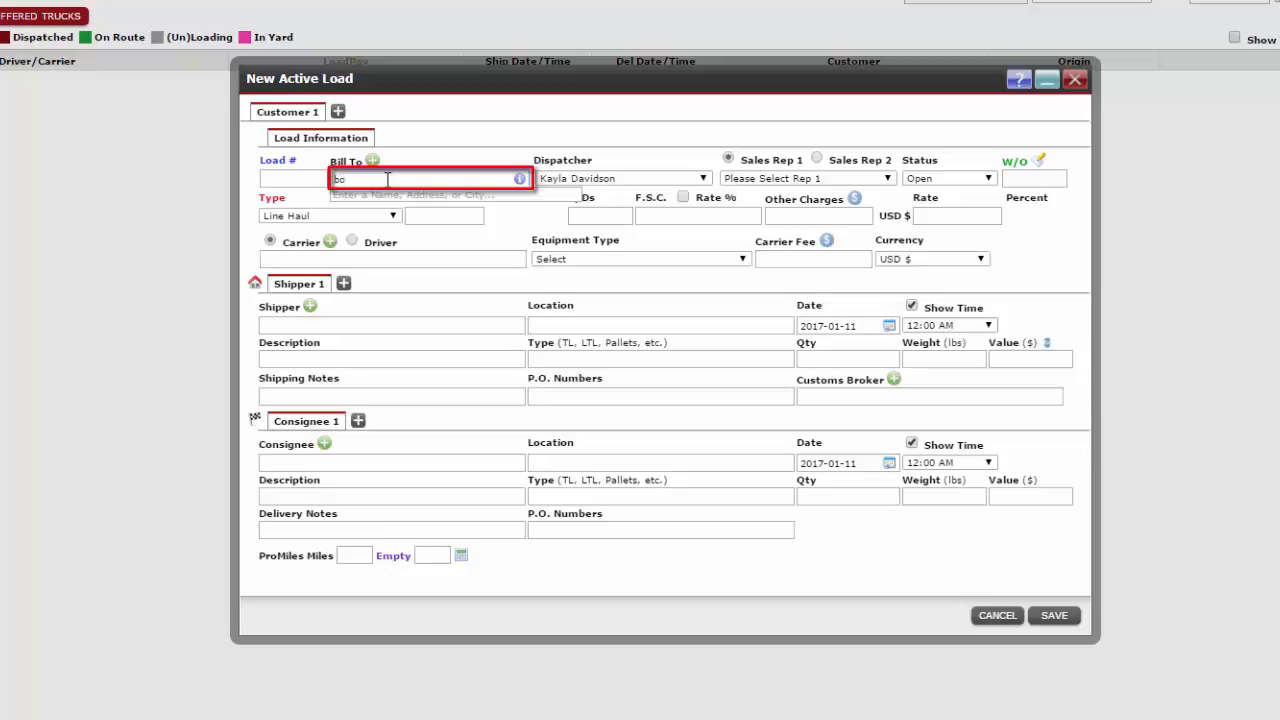
{"action": "type", "text": "Bob Smith"}
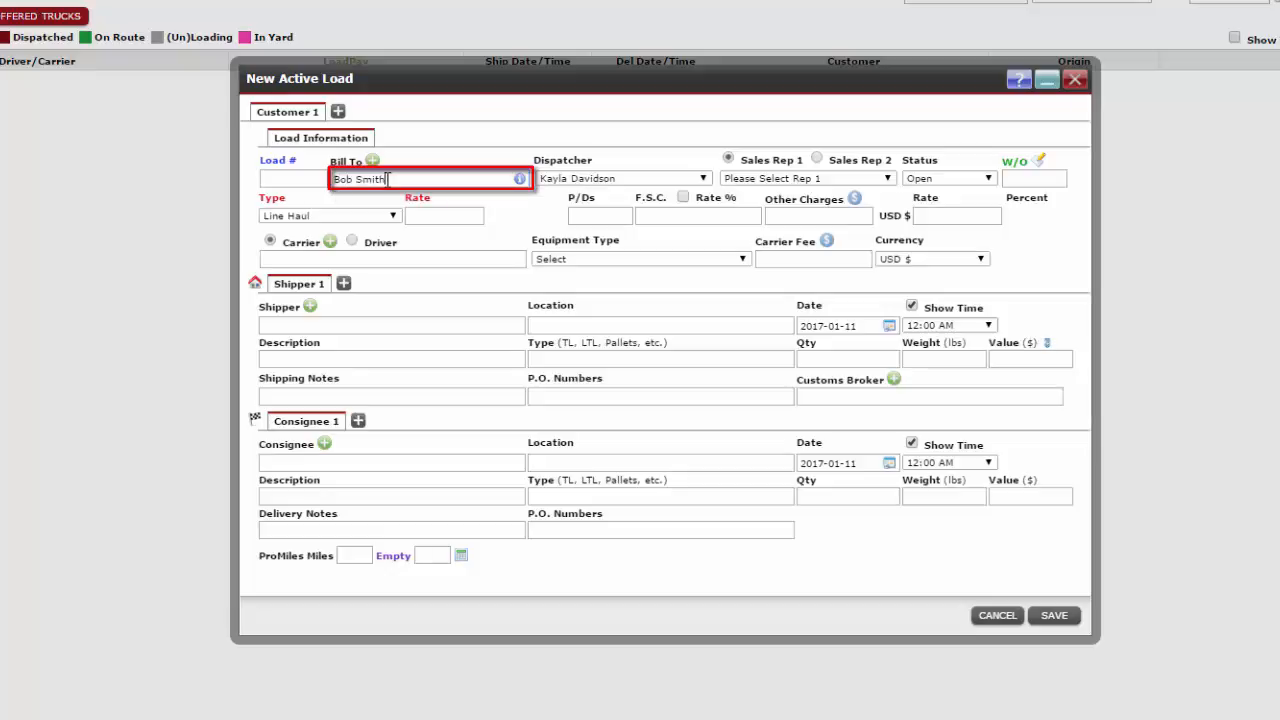
{"action": "mouse_move", "coordinate": [487, 181]}
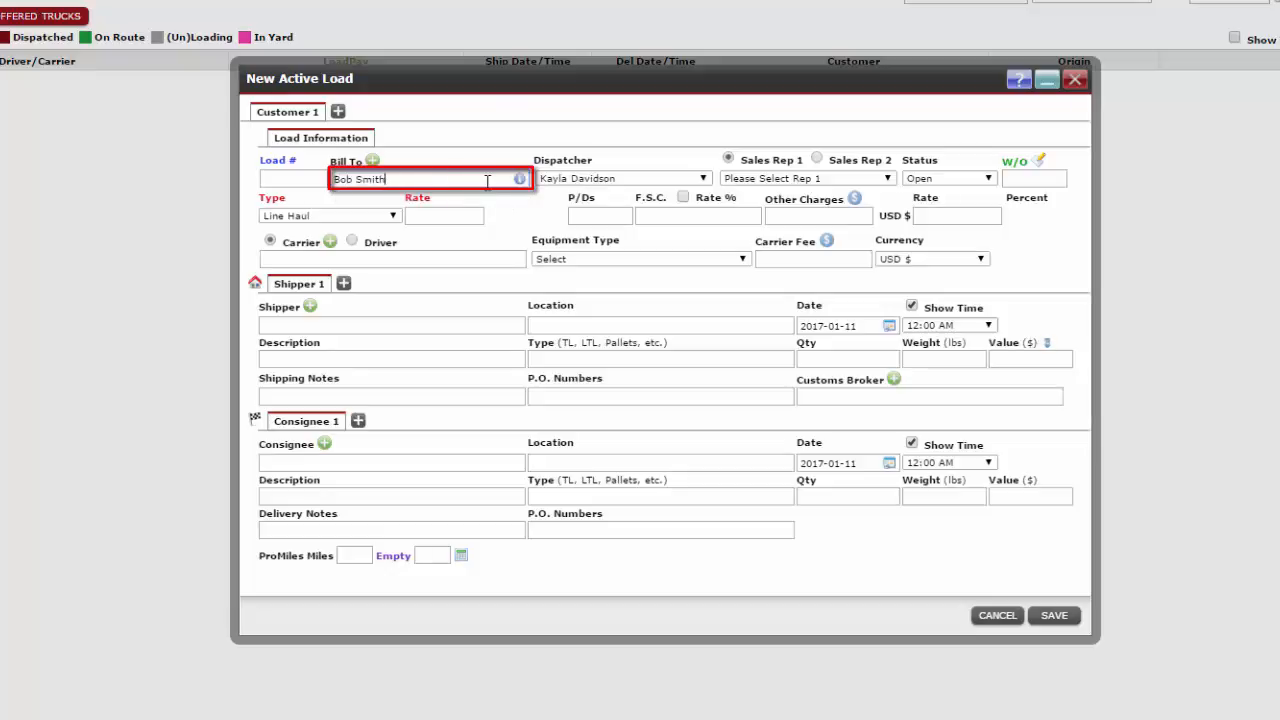
{"action": "mouse_move", "coordinate": [487, 182]}
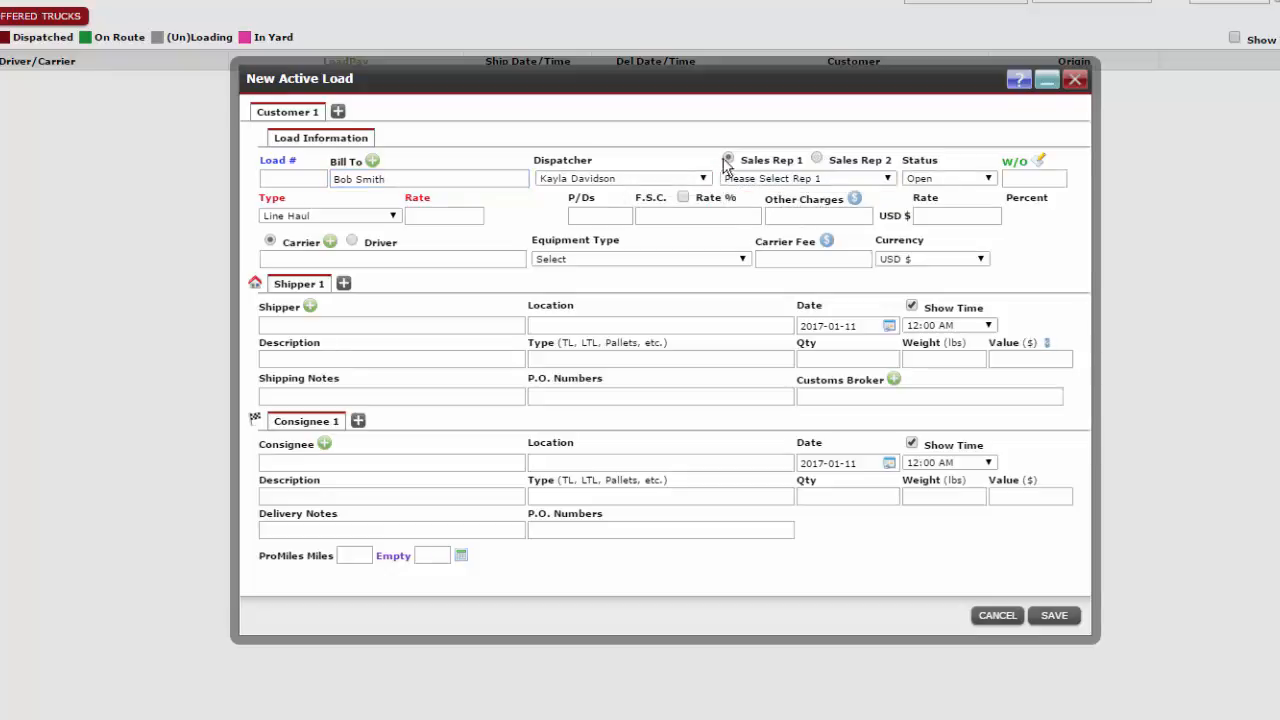
{"action": "left_click", "coordinate": [885, 178]}
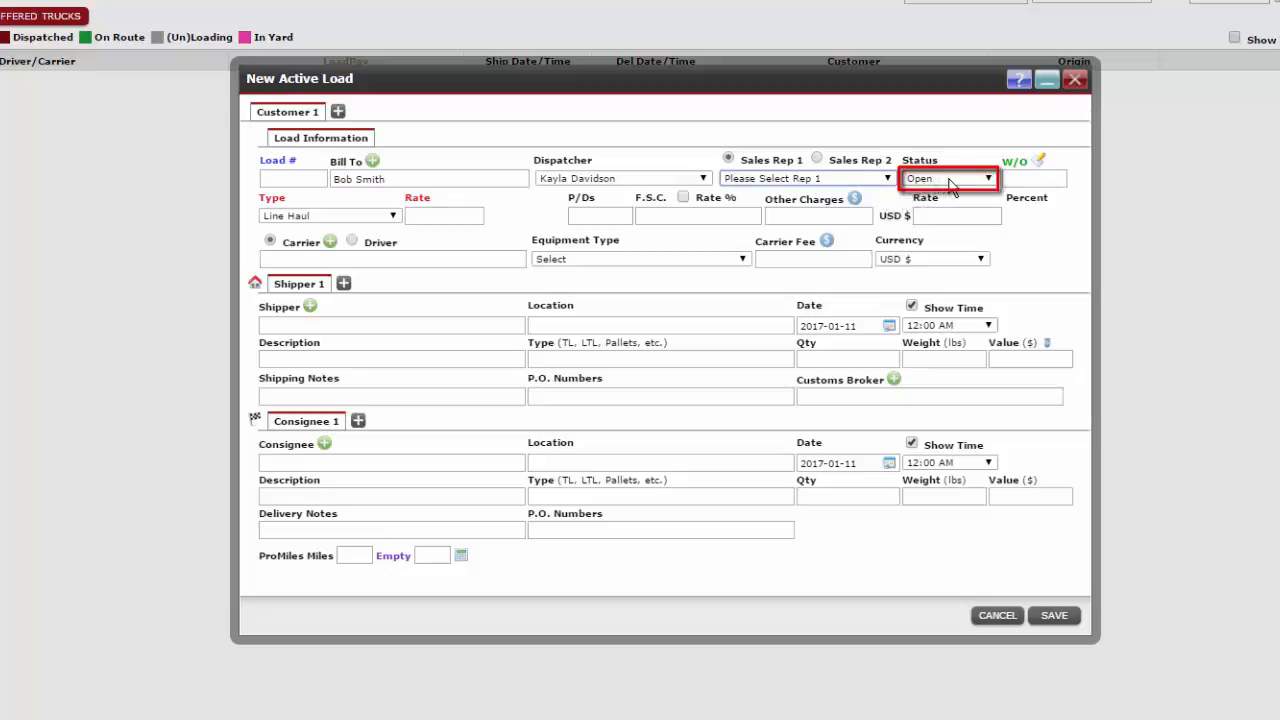
{"action": "mouse_move", "coordinate": [970, 186]}
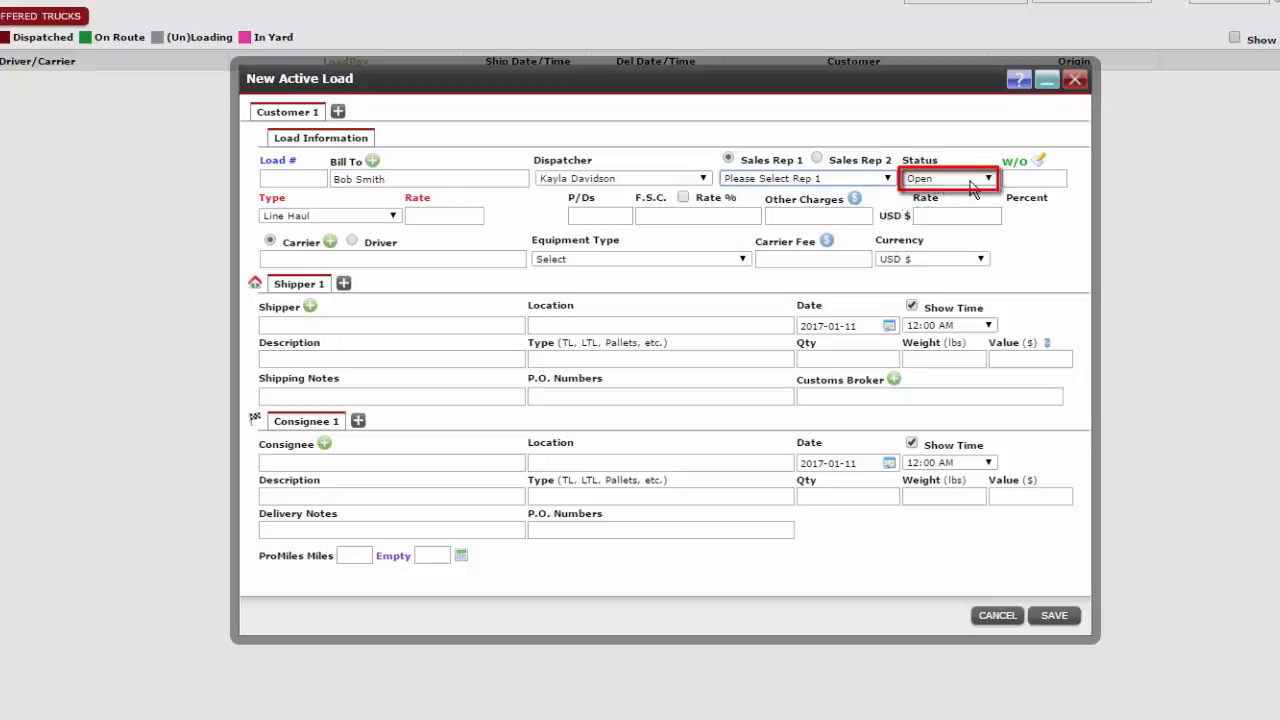
{"action": "left_click", "coordinate": [1035, 178]}
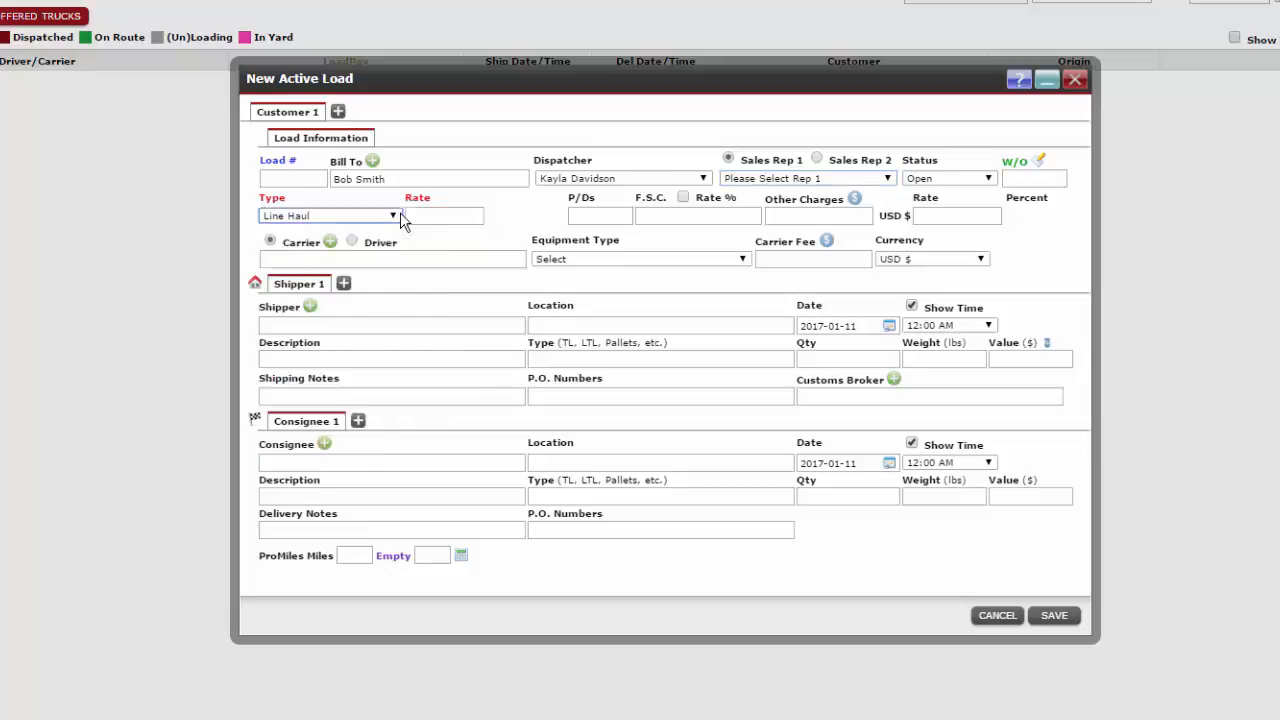
- Enter a line haul rate of 200, giving a USD 200.00 total at 100%
{"action": "left_click", "coordinate": [443, 215]}
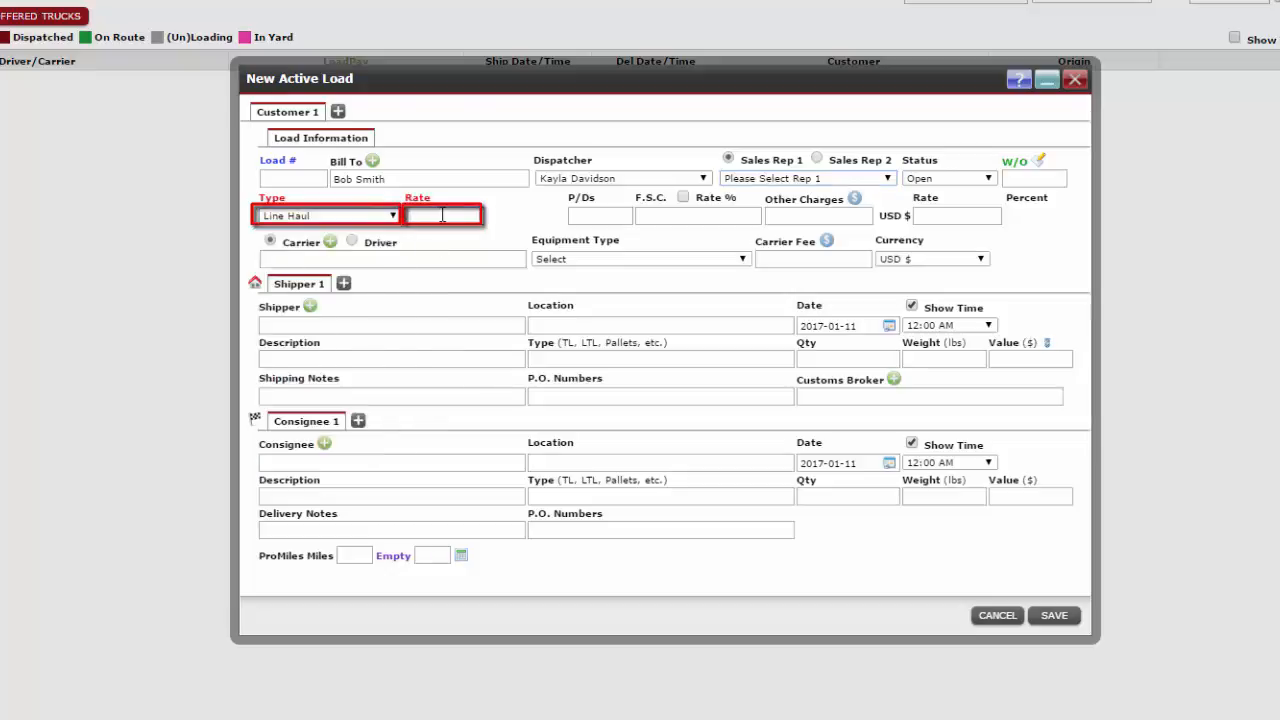
{"action": "type", "text": "200."}
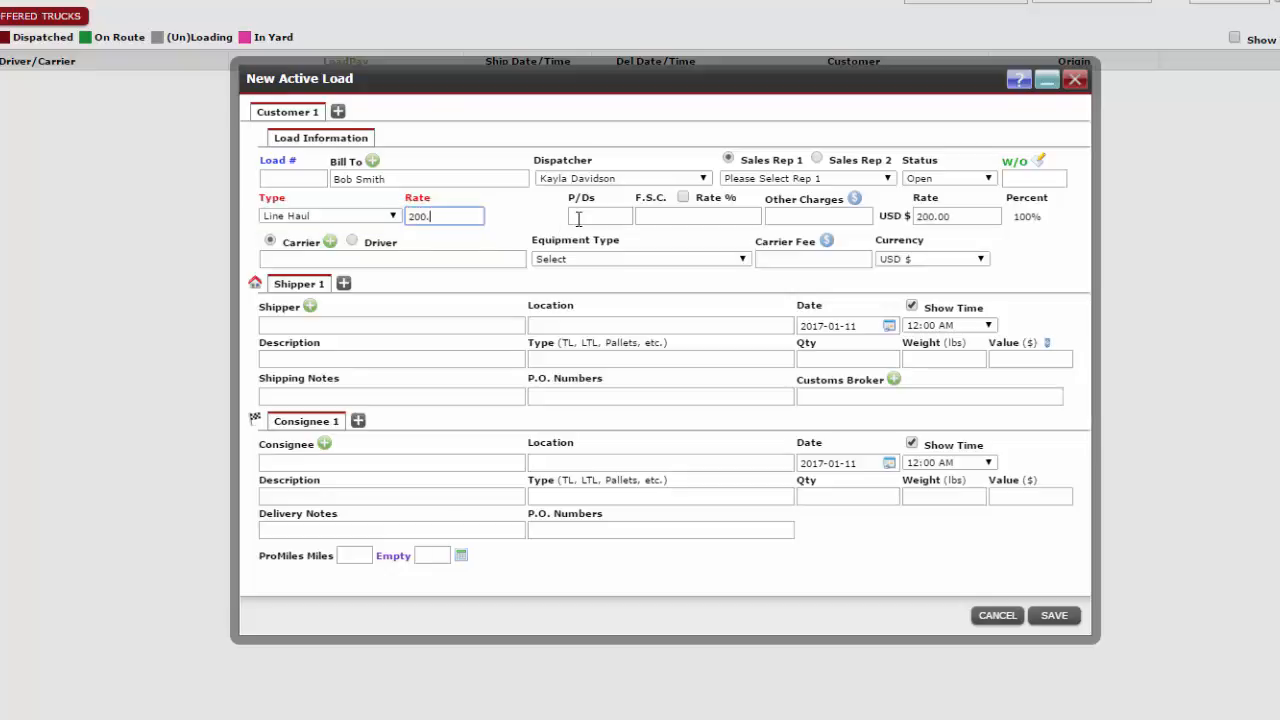
{"action": "left_click", "coordinate": [600, 216]}
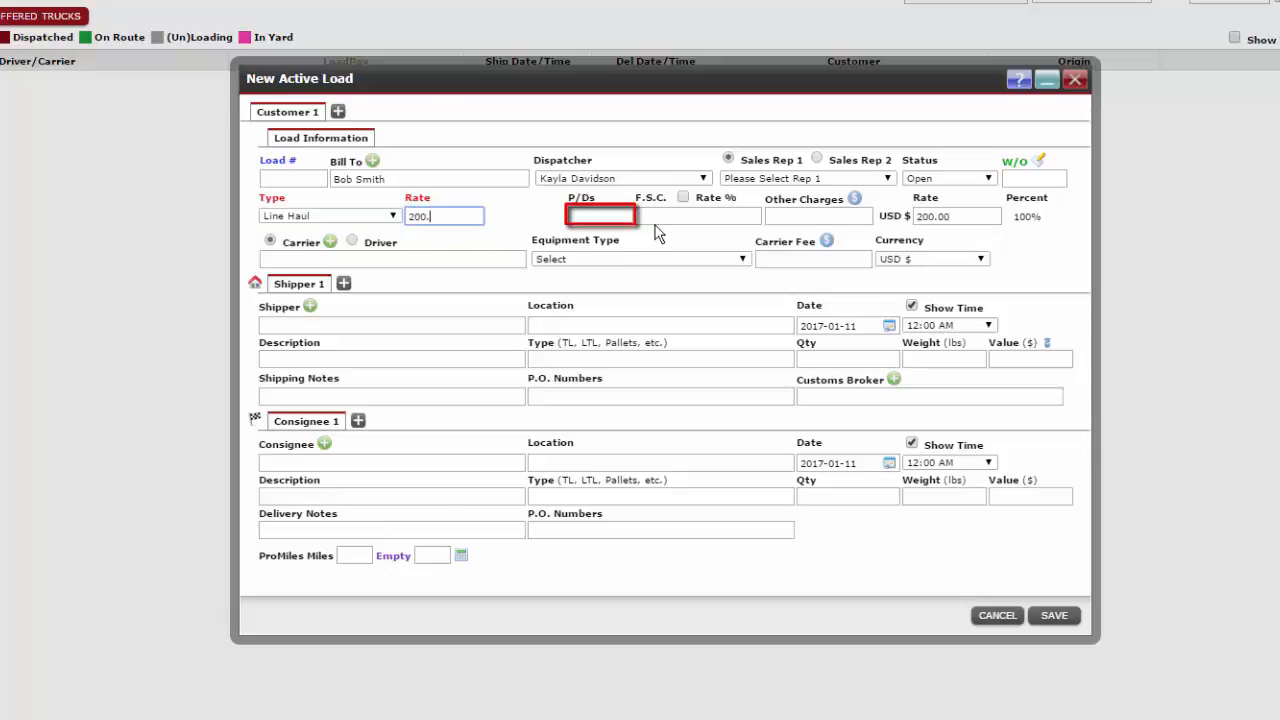
{"action": "left_click", "coordinate": [698, 217]}
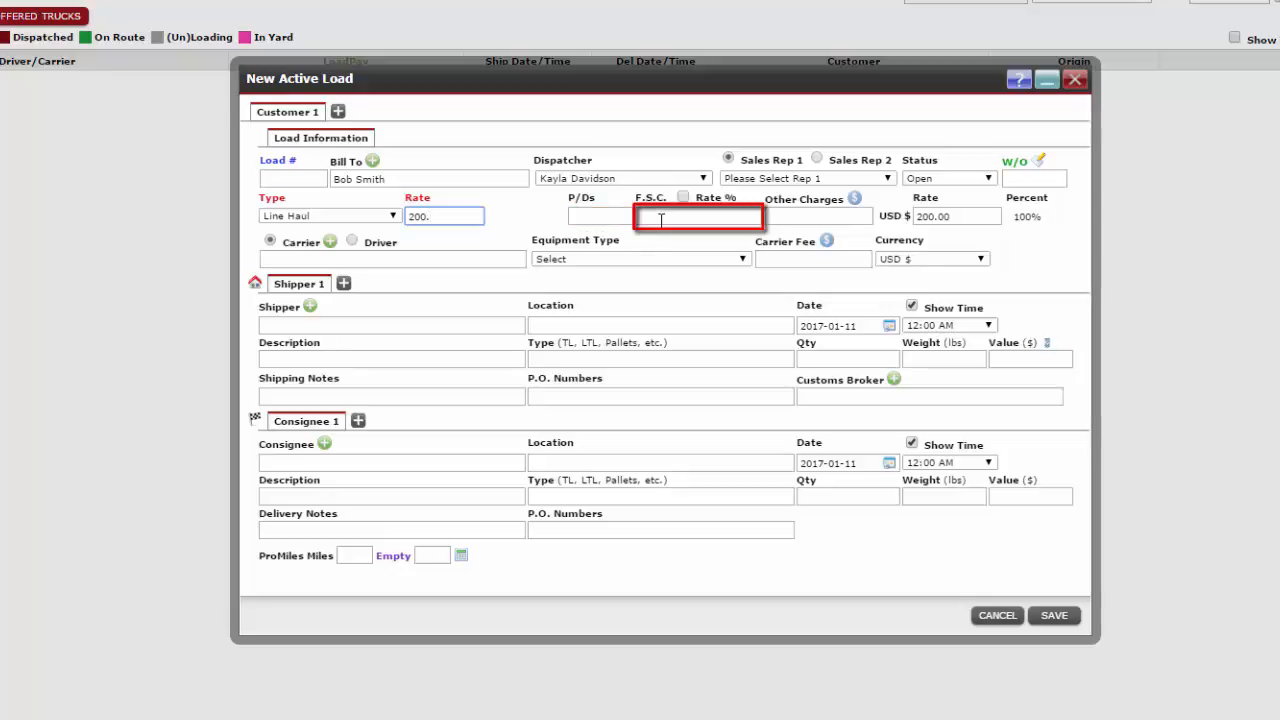
{"action": "left_click", "coordinate": [820, 216]}
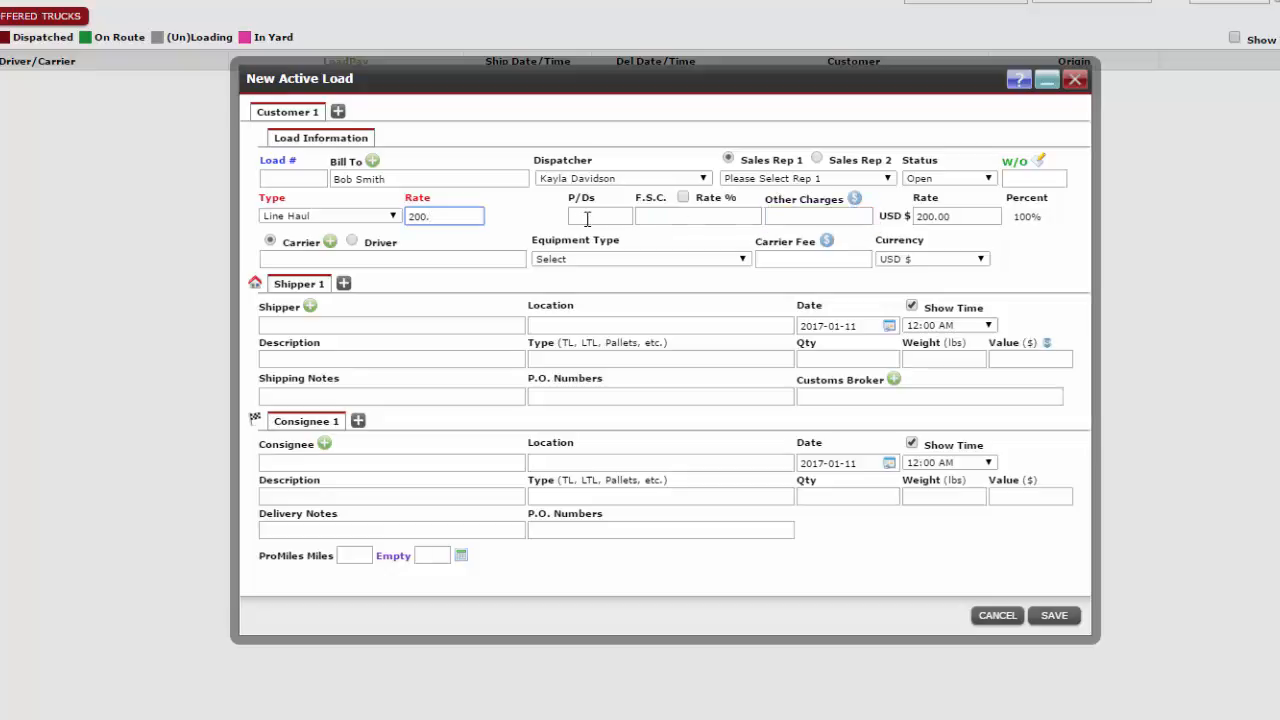
{"action": "left_click", "coordinate": [600, 216]}
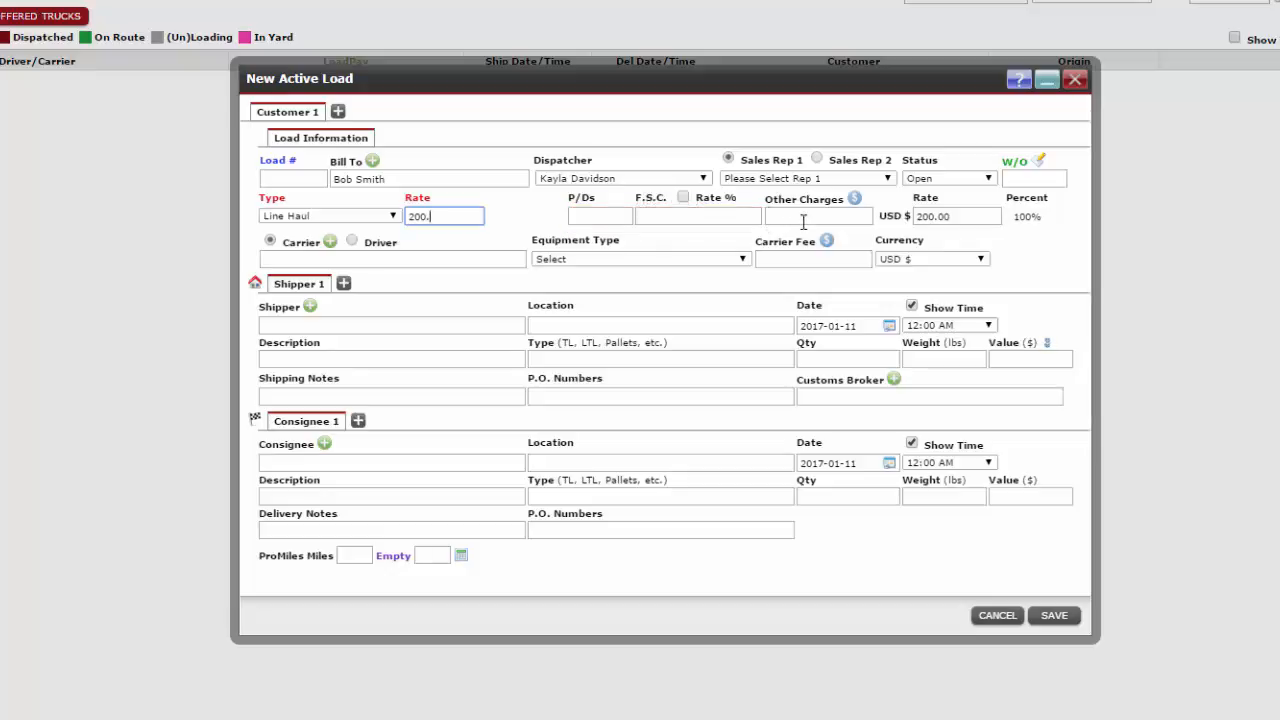
- Add a 45.00 other charge after checking Advances, raising the total rate to USD 245.00
{"action": "left_click", "coordinate": [855, 199]}
{"action": "type", "text": "45"}
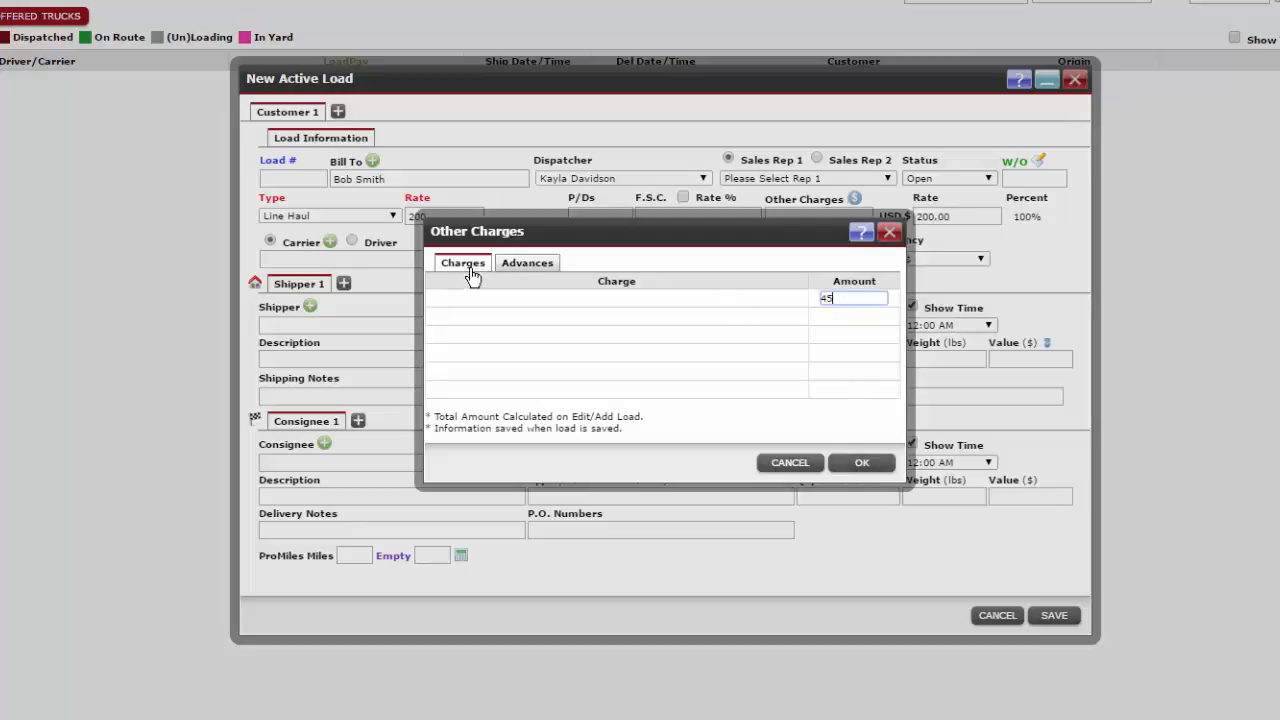
{"action": "left_click", "coordinate": [527, 262]}
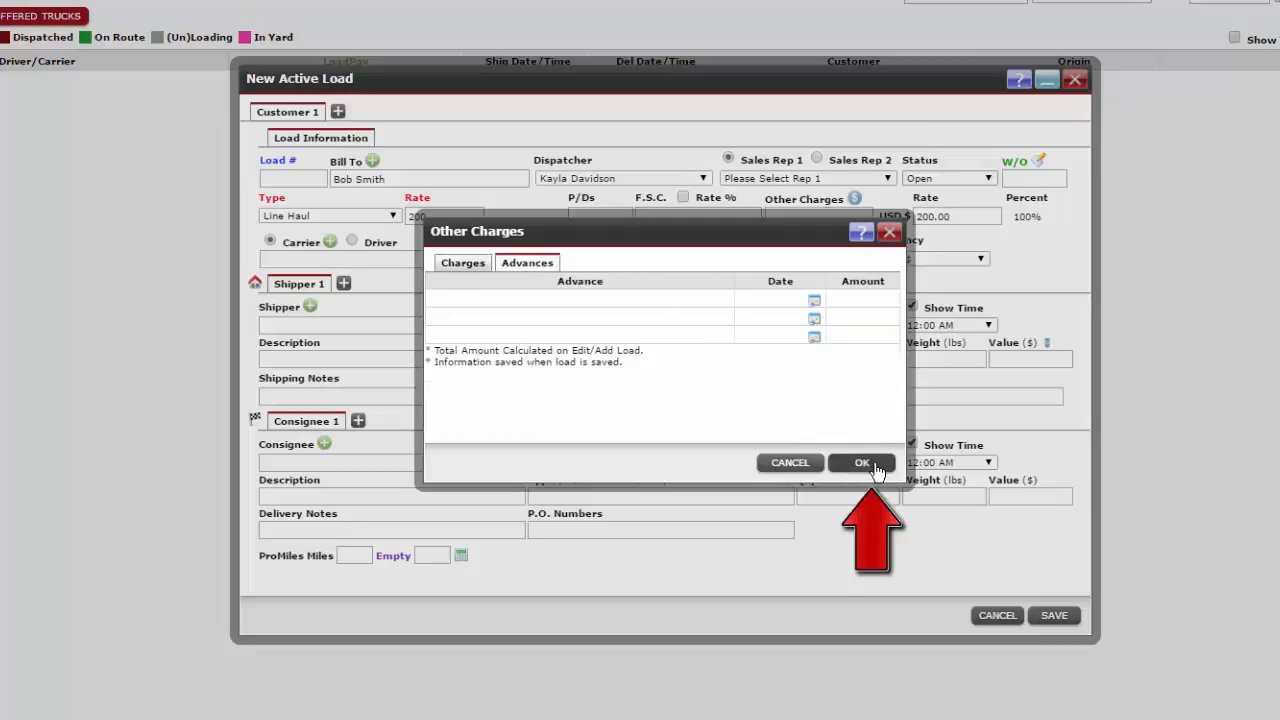
{"action": "left_click", "coordinate": [862, 462]}
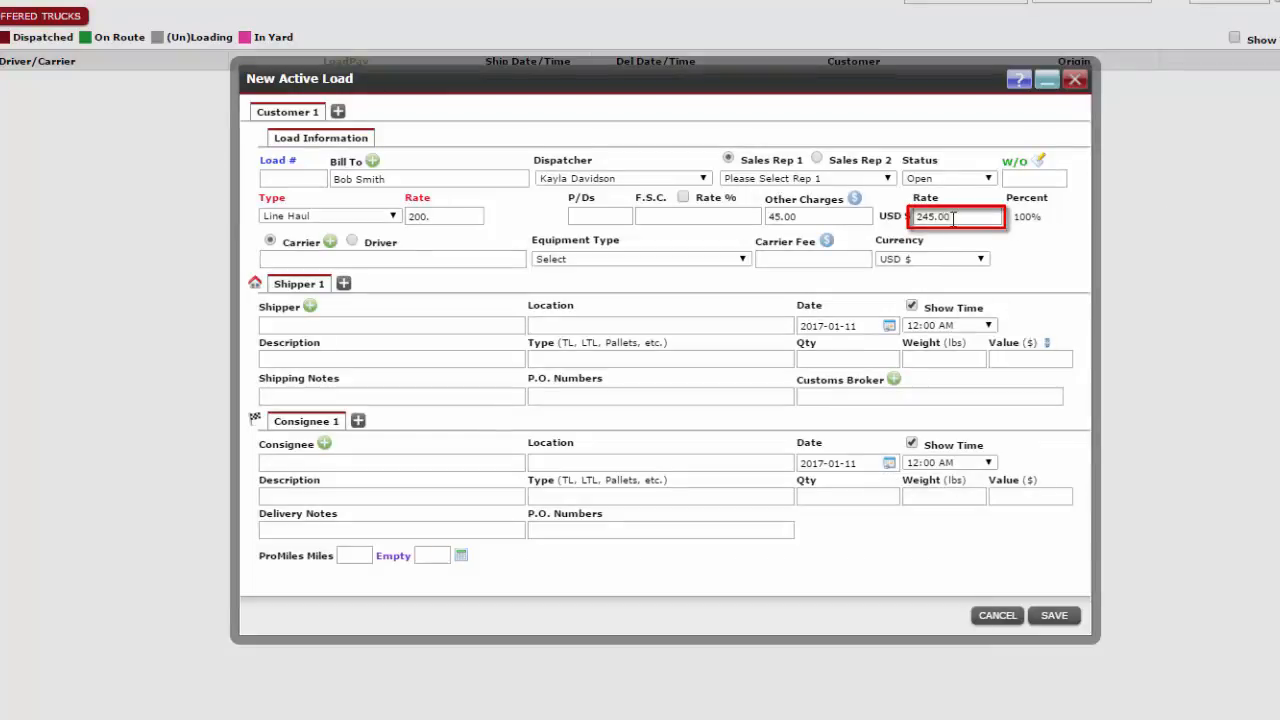
{"action": "left_click", "coordinate": [351, 242]}
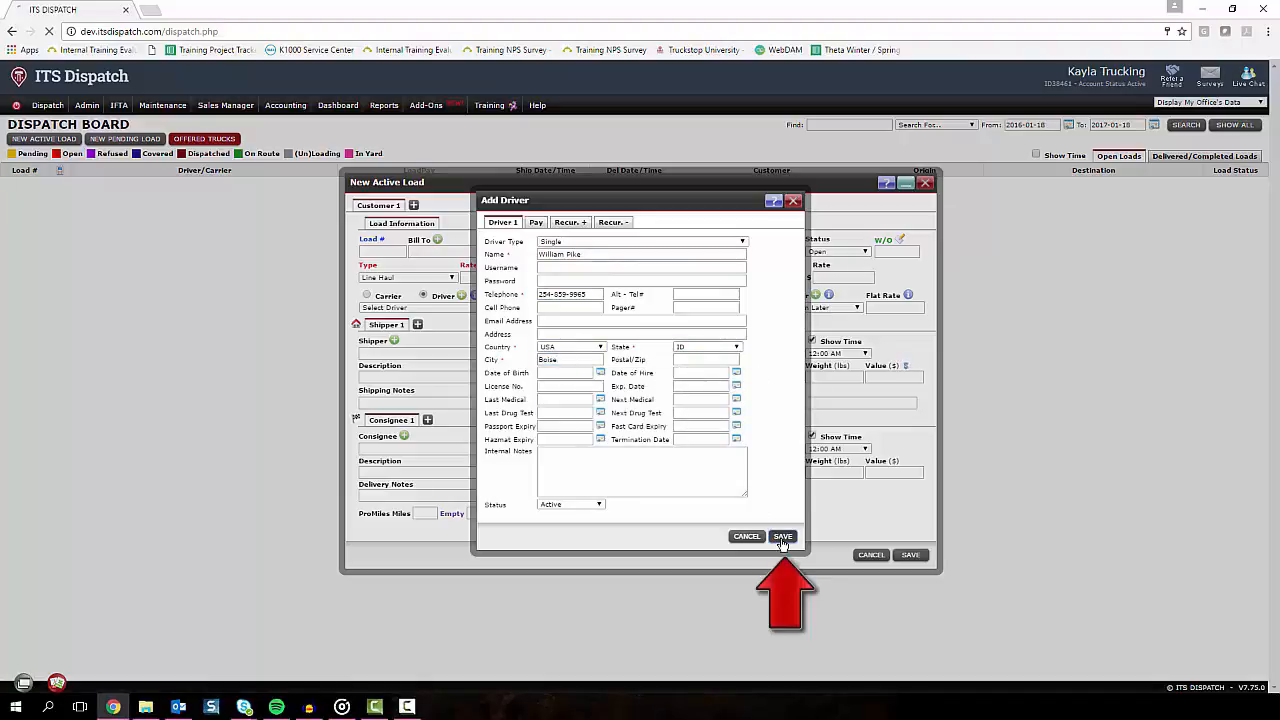
{"action": "left_click", "coordinate": [783, 536]}
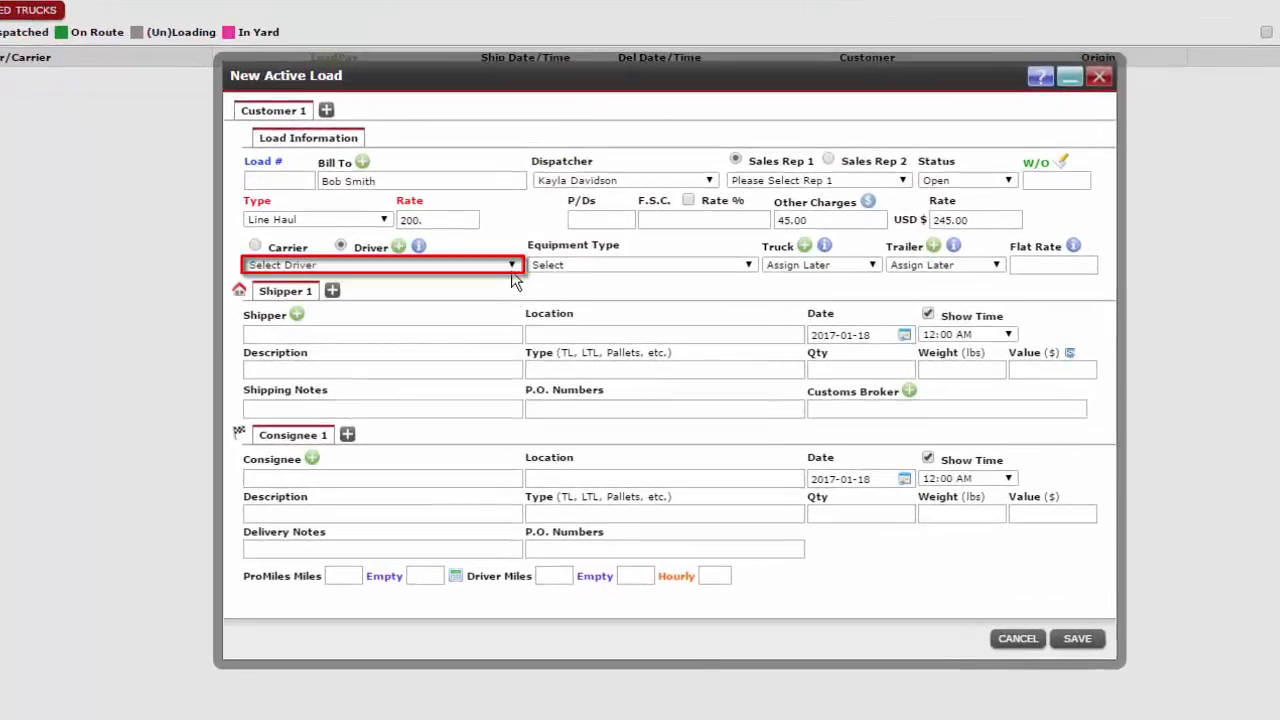
{"action": "left_click", "coordinate": [511, 264]}
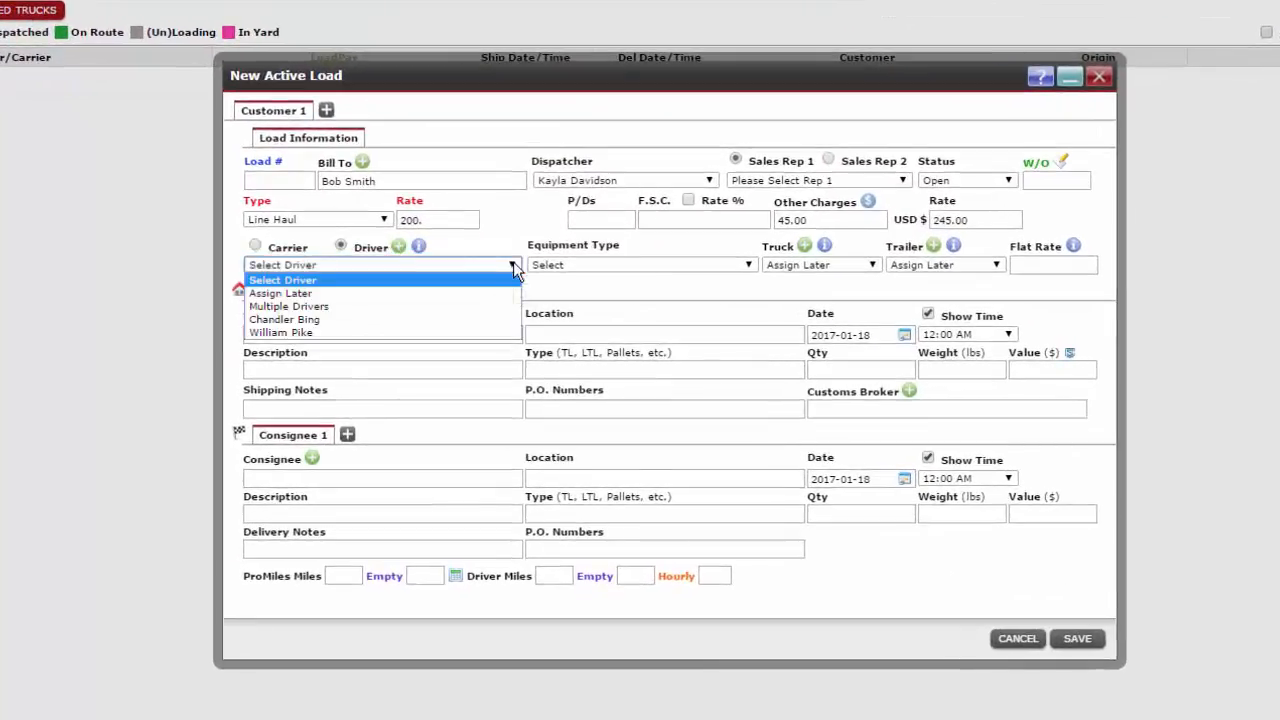
{"action": "left_click", "coordinate": [281, 332]}
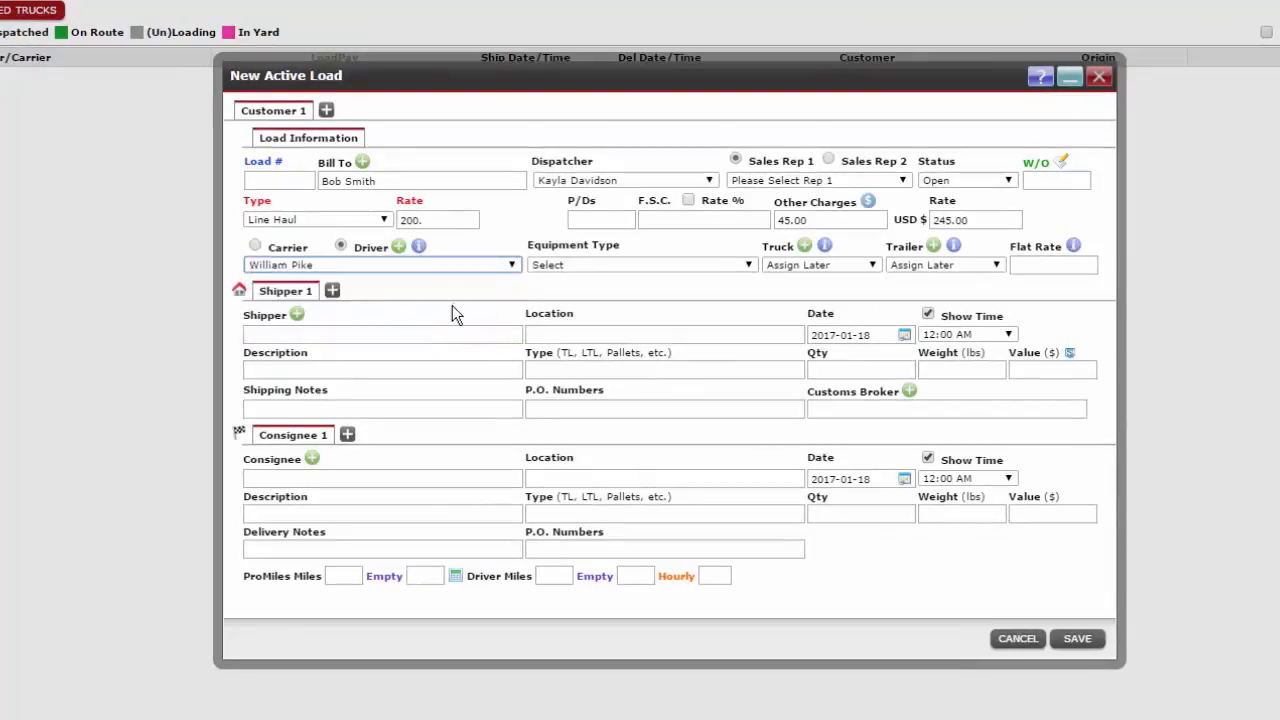
{"action": "left_click", "coordinate": [640, 264]}
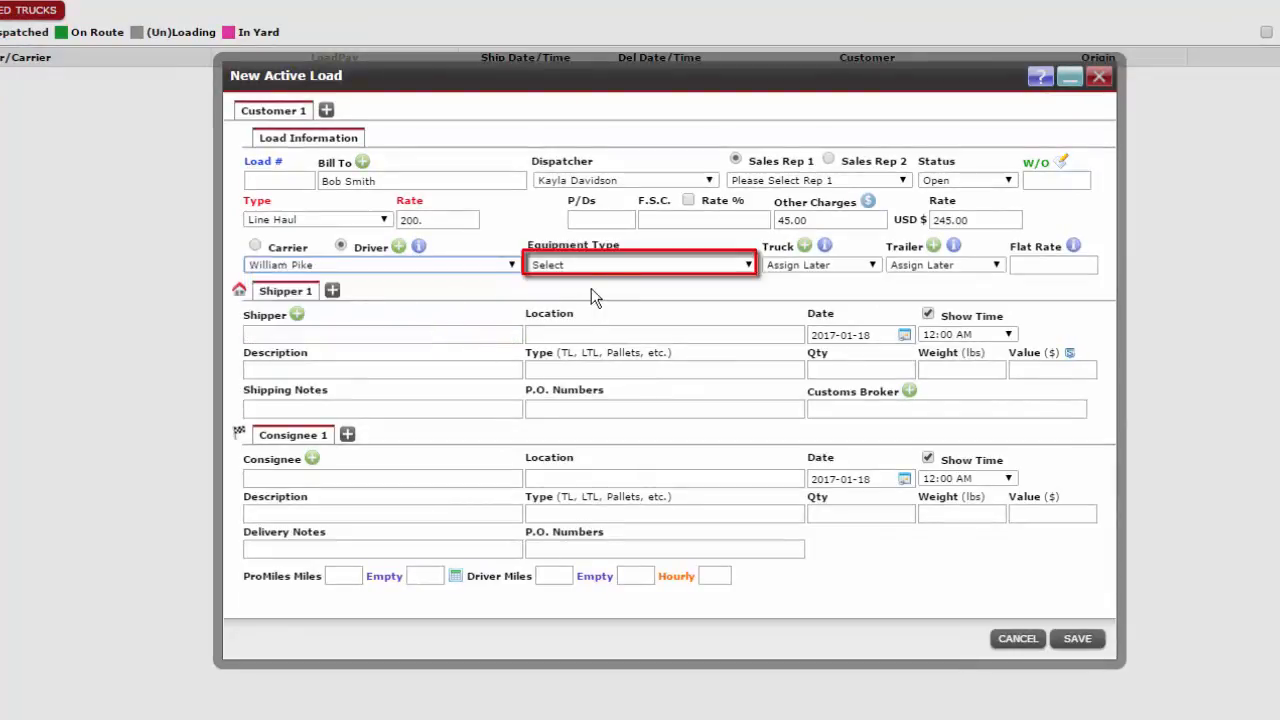
{"action": "left_click", "coordinate": [640, 264]}
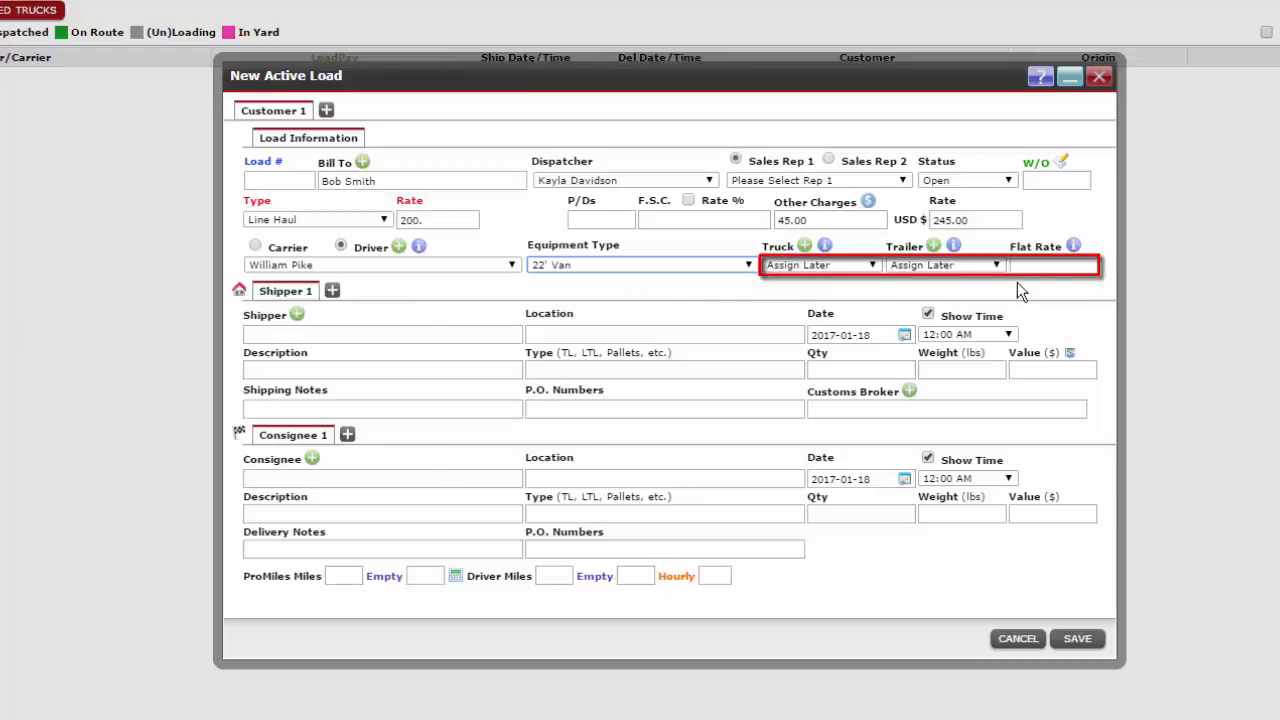
{"action": "mouse_move", "coordinate": [823, 261]}
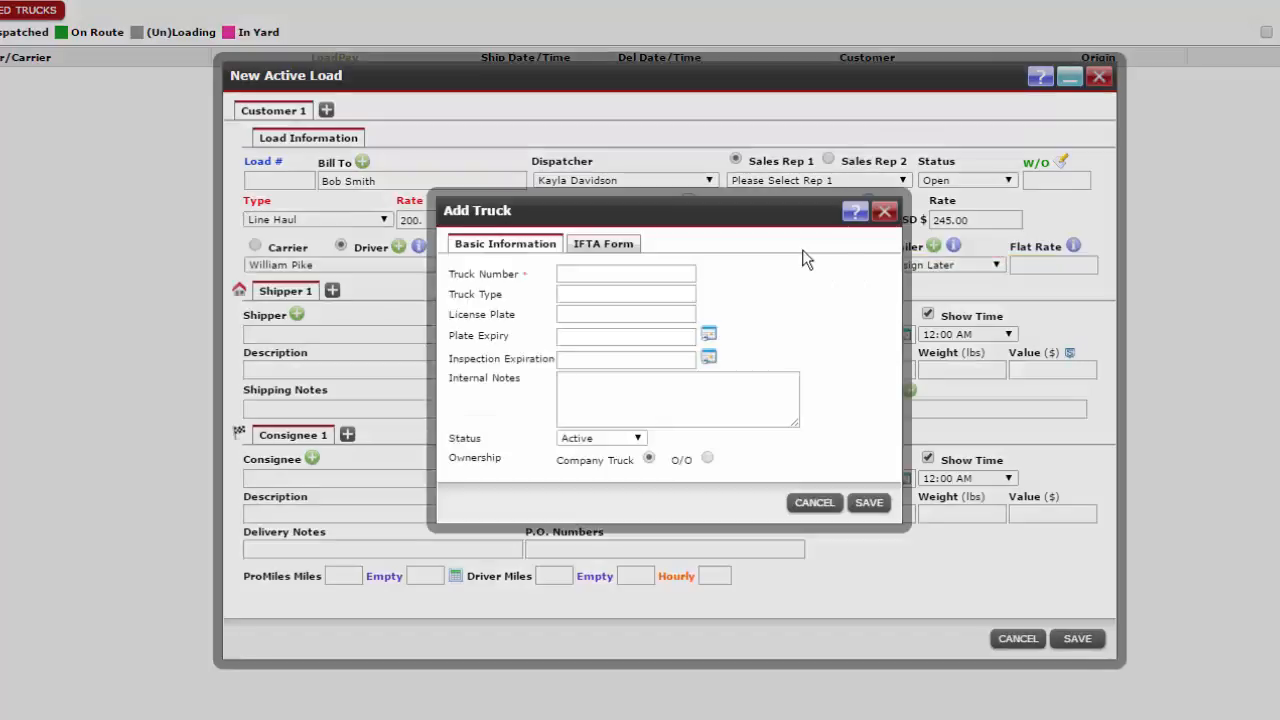
{"action": "mouse_move", "coordinate": [884, 211]}
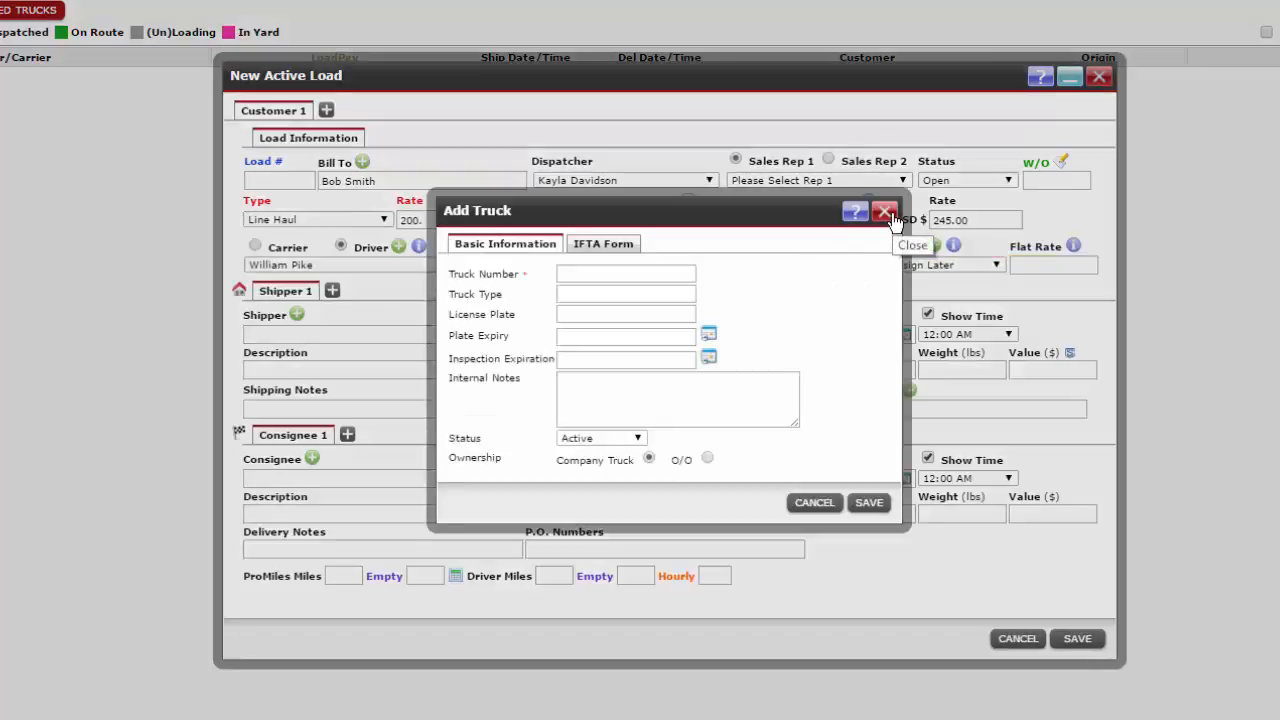
{"action": "left_click", "coordinate": [884, 212]}
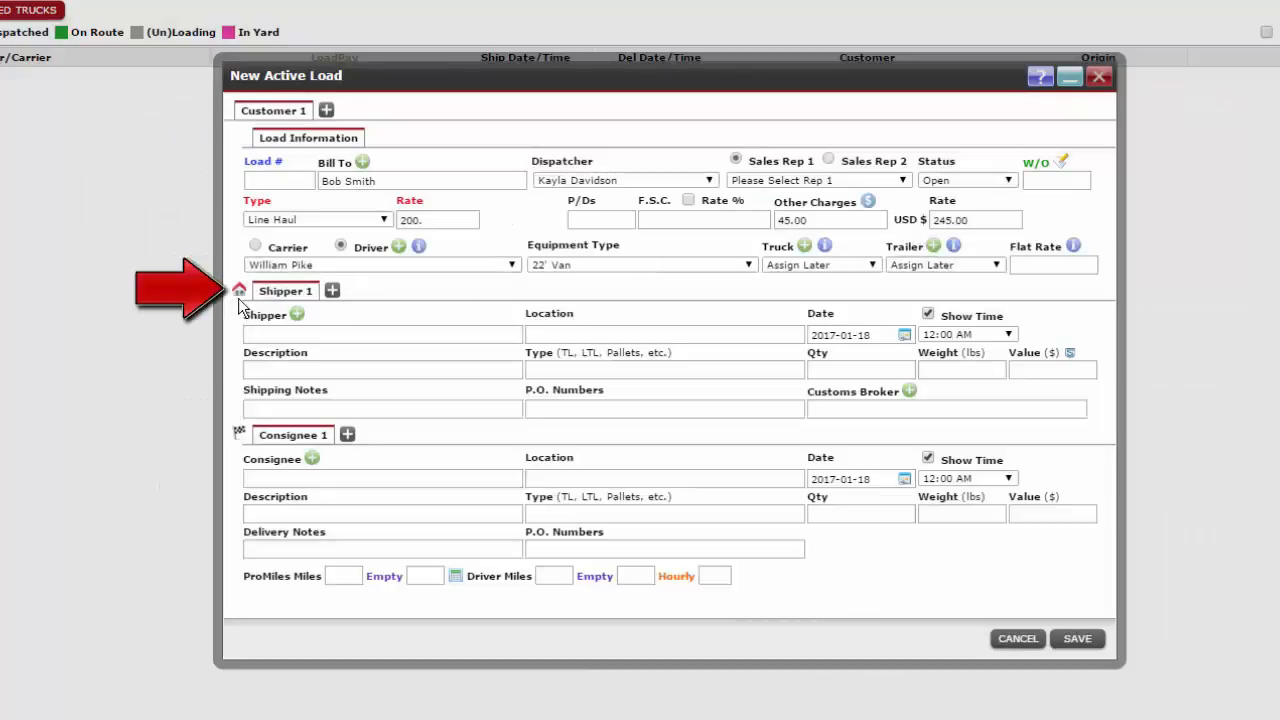
{"action": "mouse_move", "coordinate": [239, 291]}
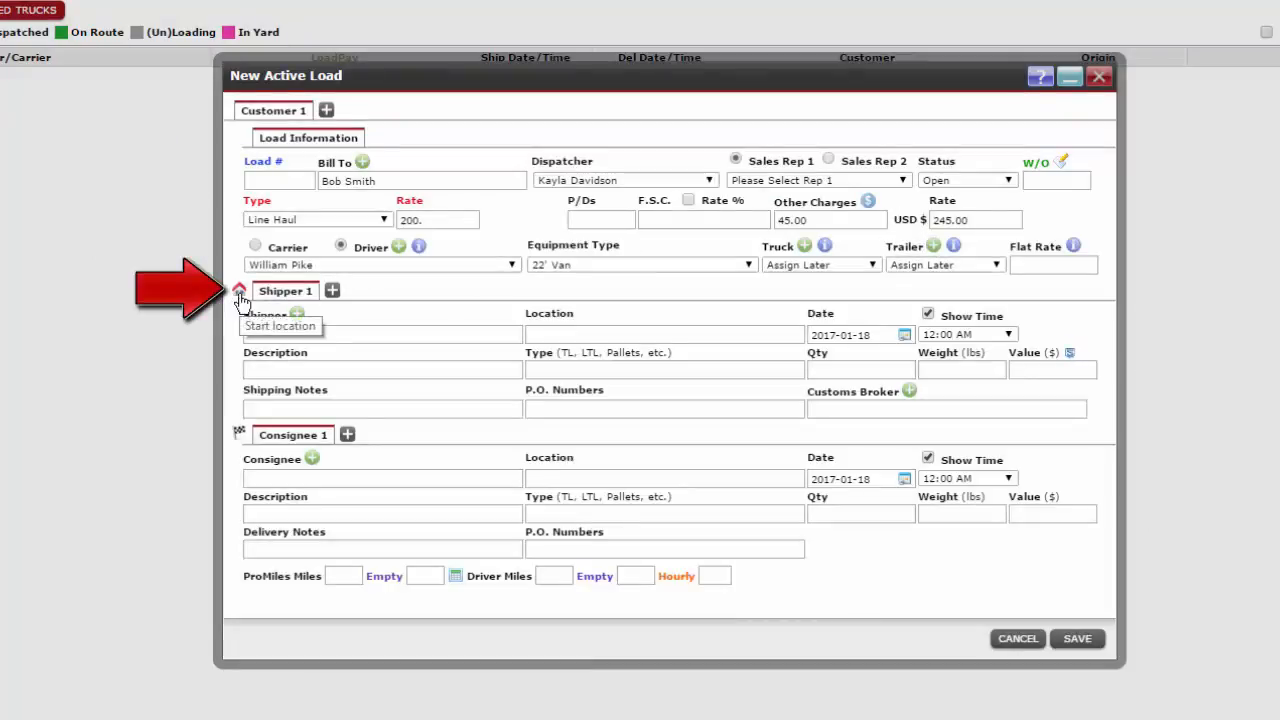
- Set the load's start location to Dallas, AL via the Shipper 1 house icon
{"action": "left_click", "coordinate": [239, 291]}
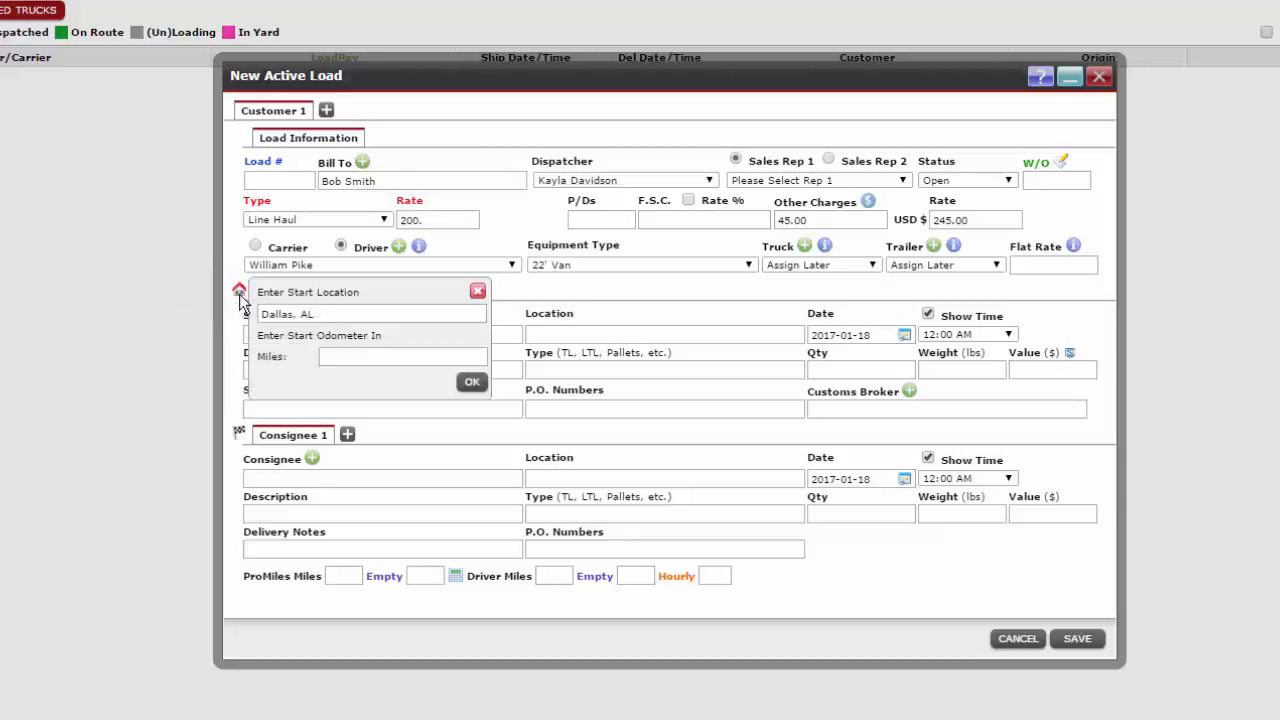
{"action": "mouse_move", "coordinate": [310, 338]}
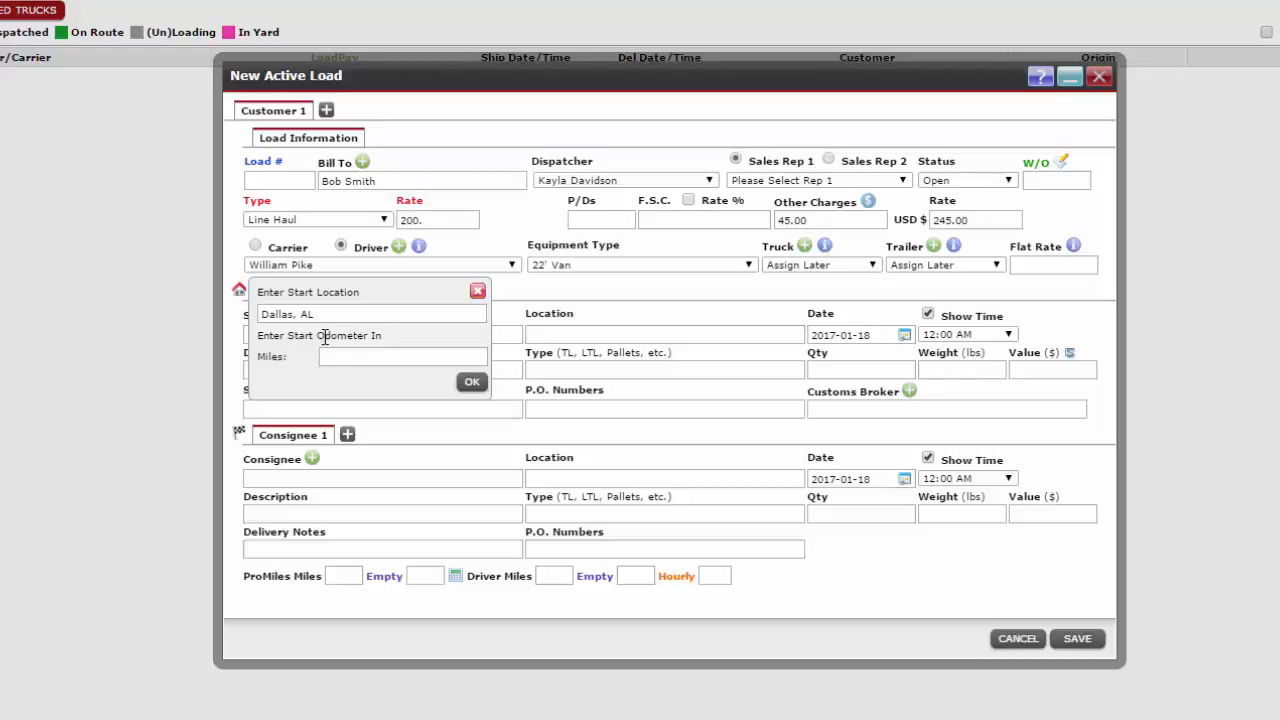
{"action": "left_click", "coordinate": [472, 381]}
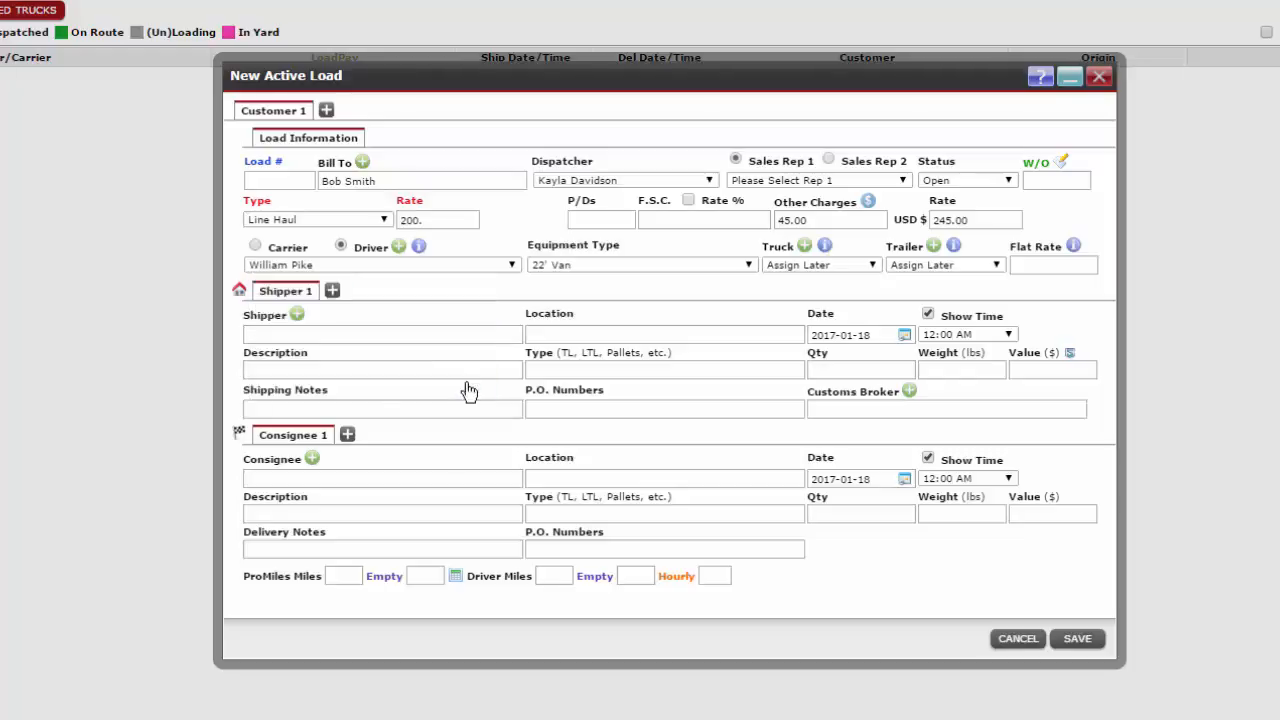